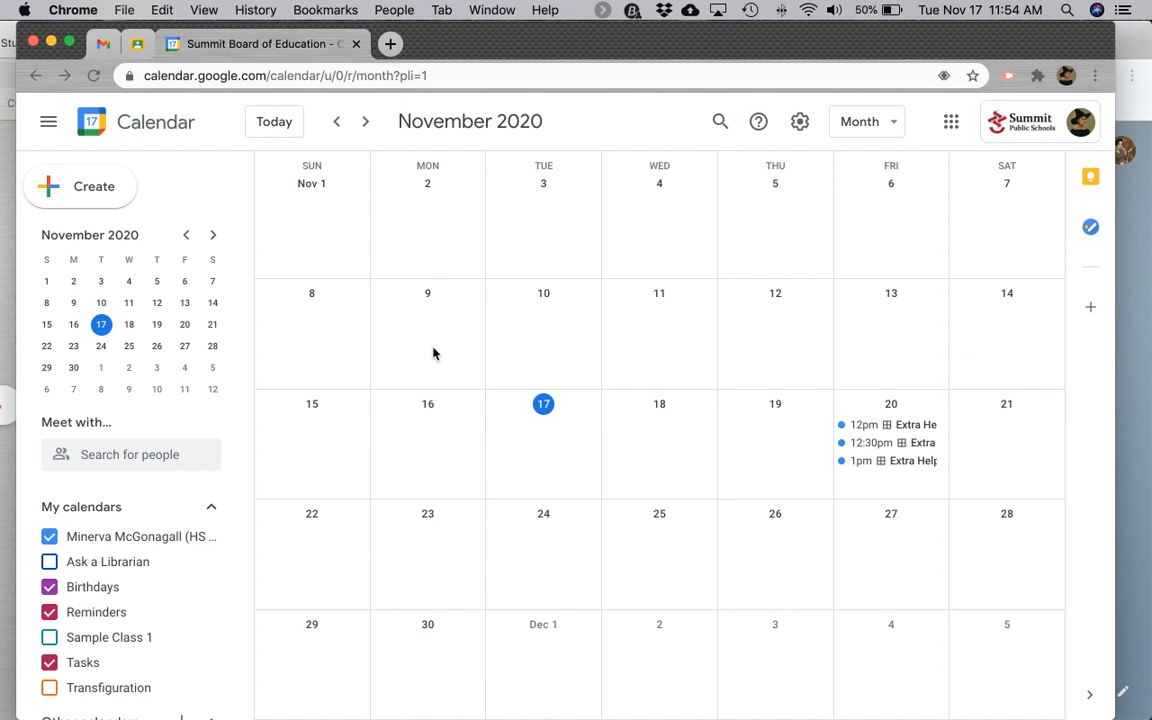
mouse_move(540, 452)
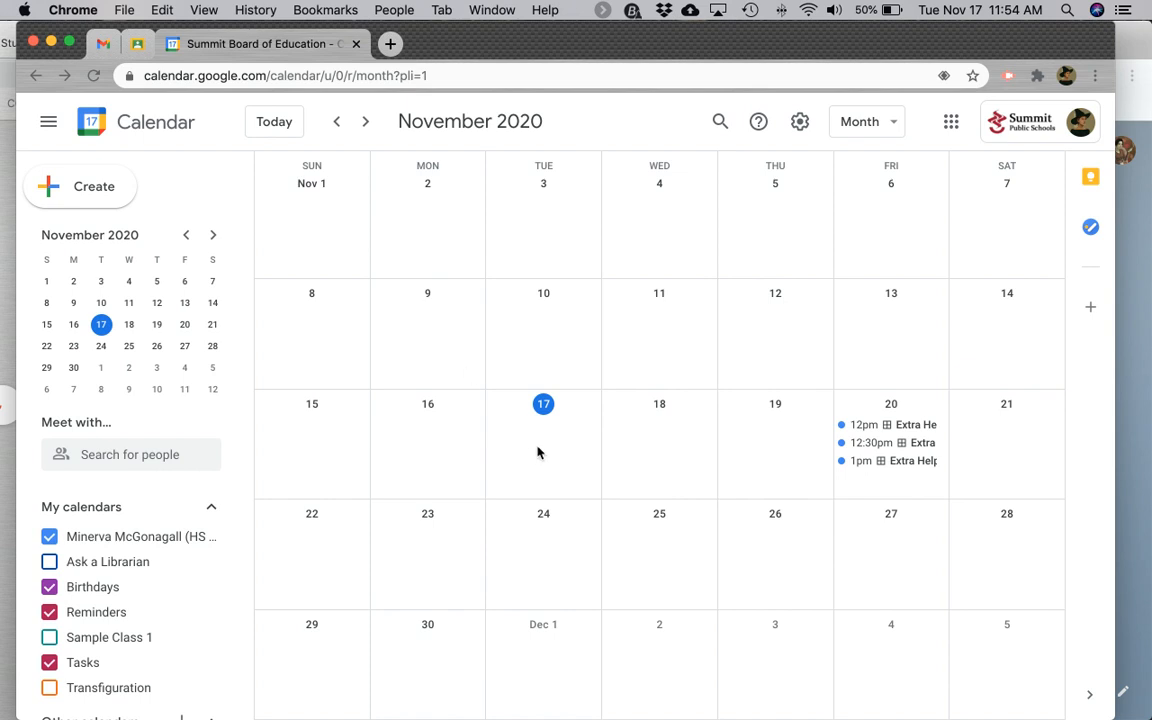
Start a new untitled entry on Tuesday, November 17 from the month view
click(544, 440)
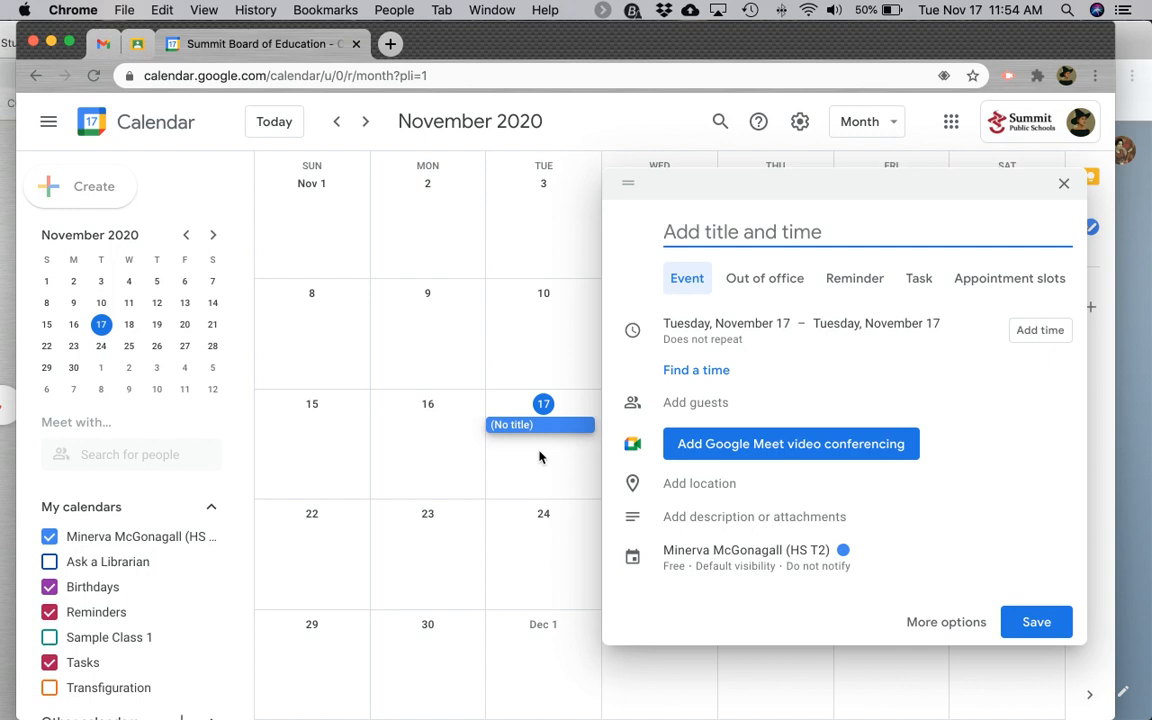
Switch the November 17 entry to an Appointment slots block
click(1008, 278)
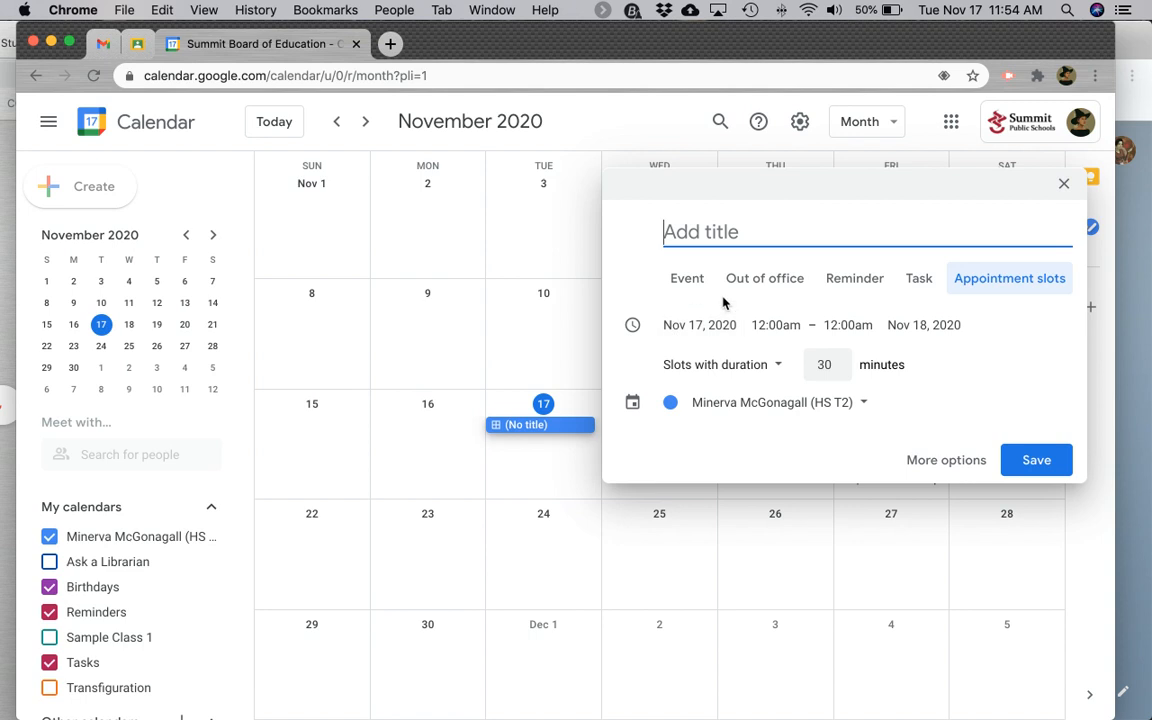
mouse_move(782, 298)
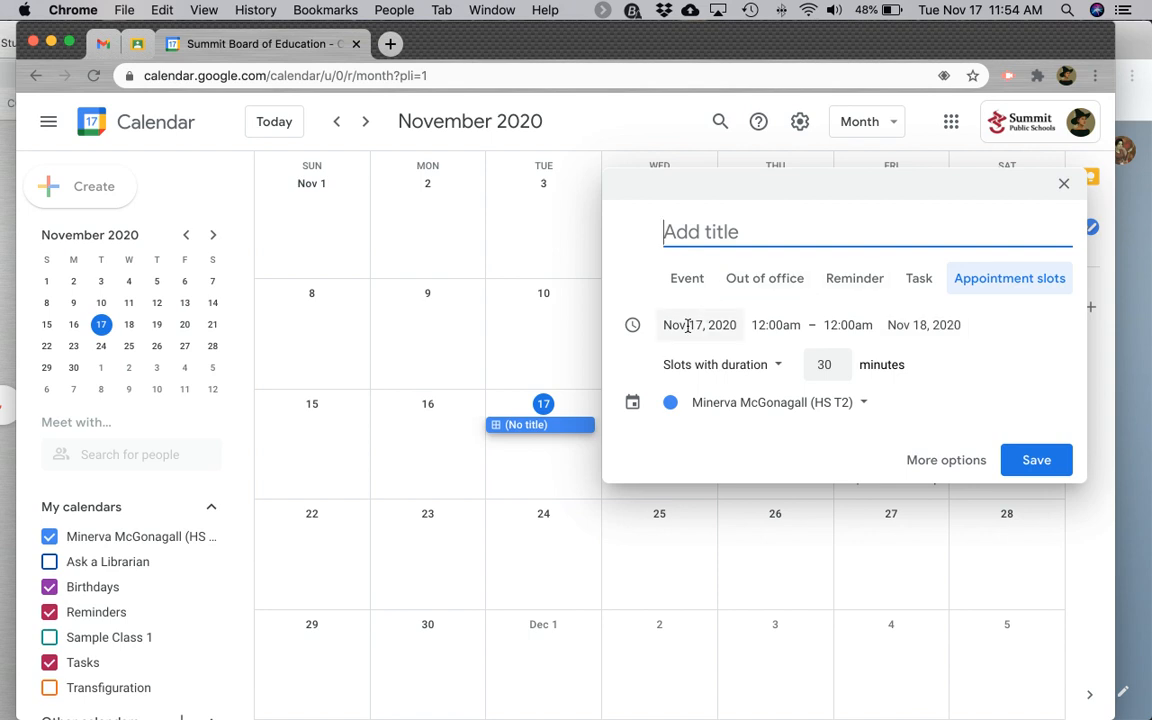
Set the block to 12:00pm–2:00pm on November 17 with 30-minute slots
click(924, 324)
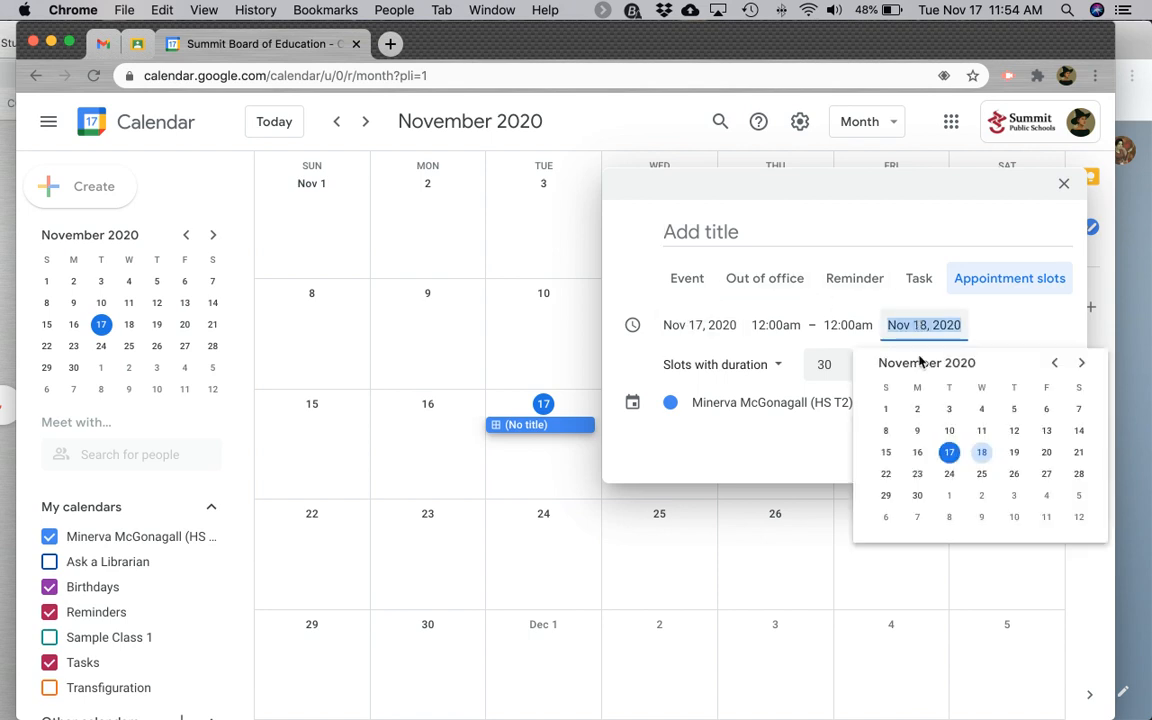
click(948, 452)
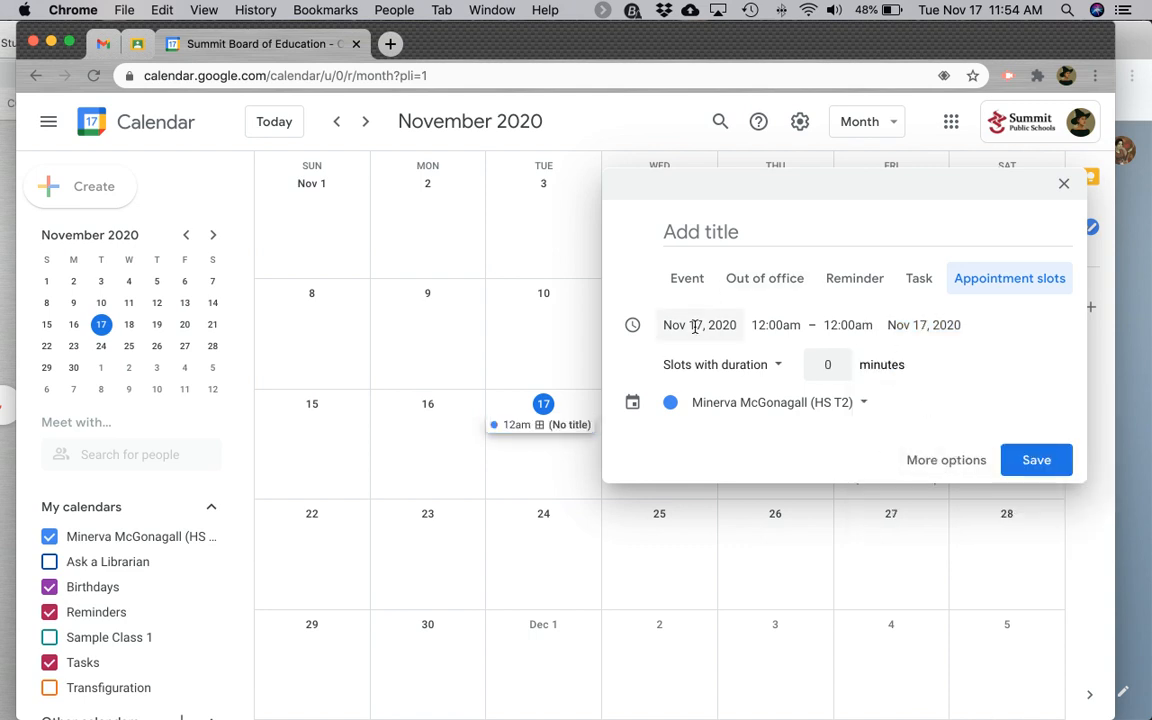
click(776, 324)
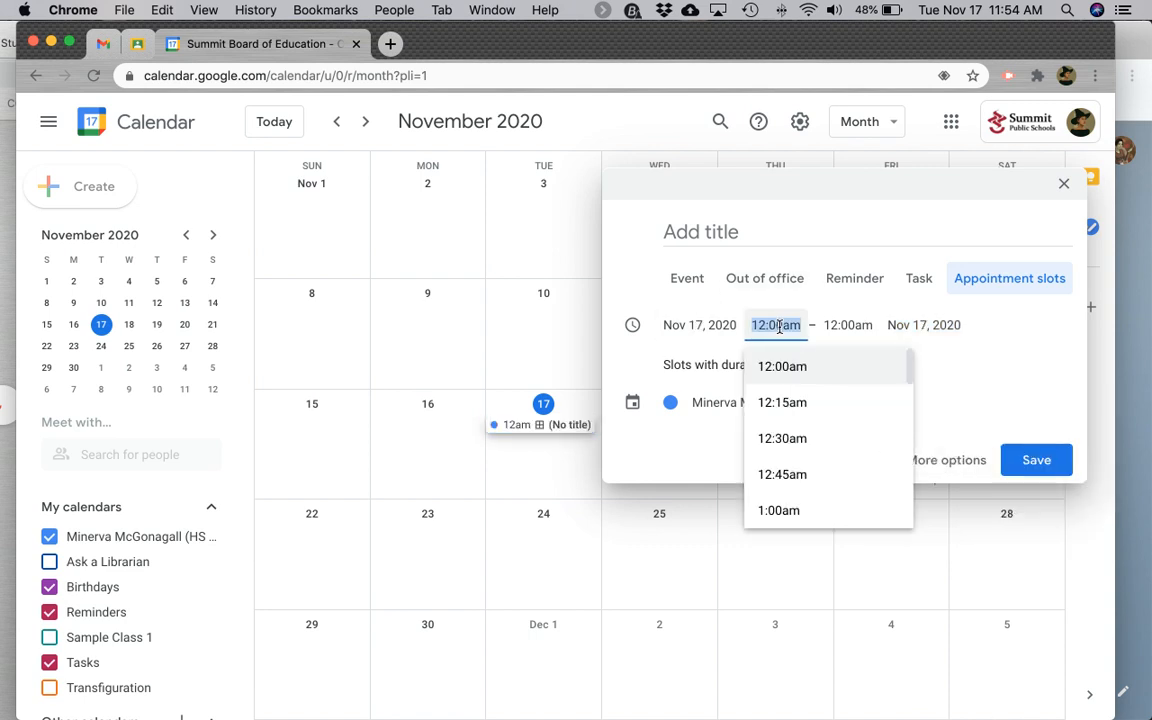
text(12)
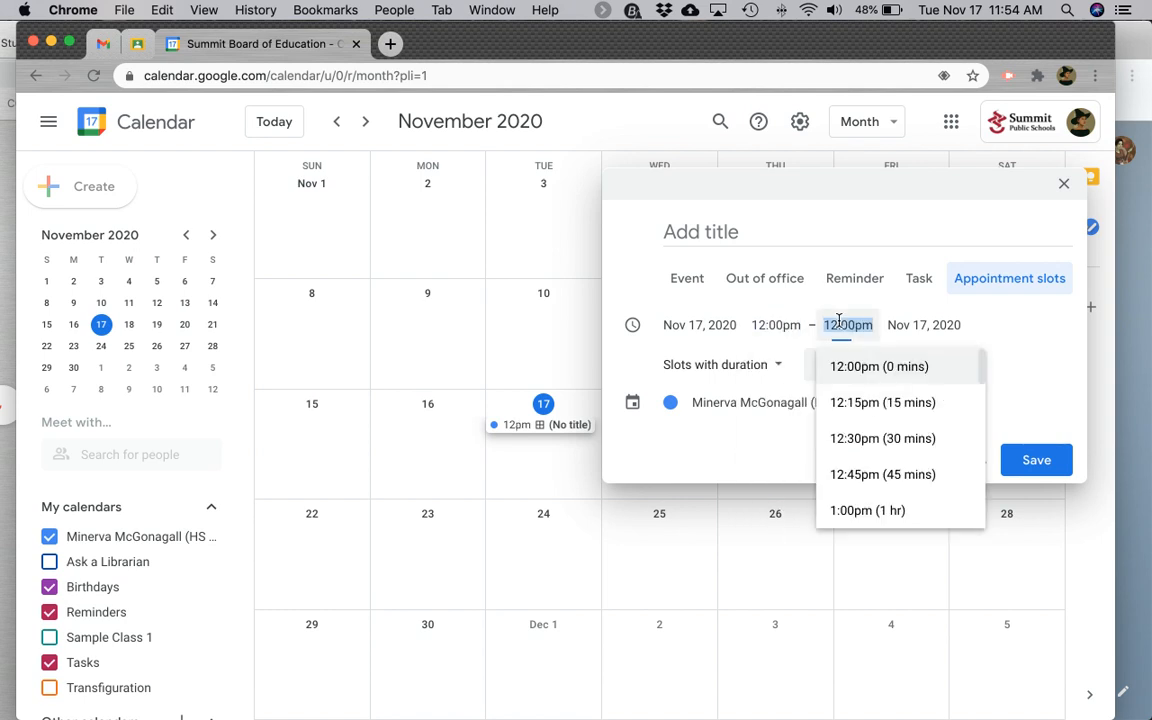
text(2:00pm)
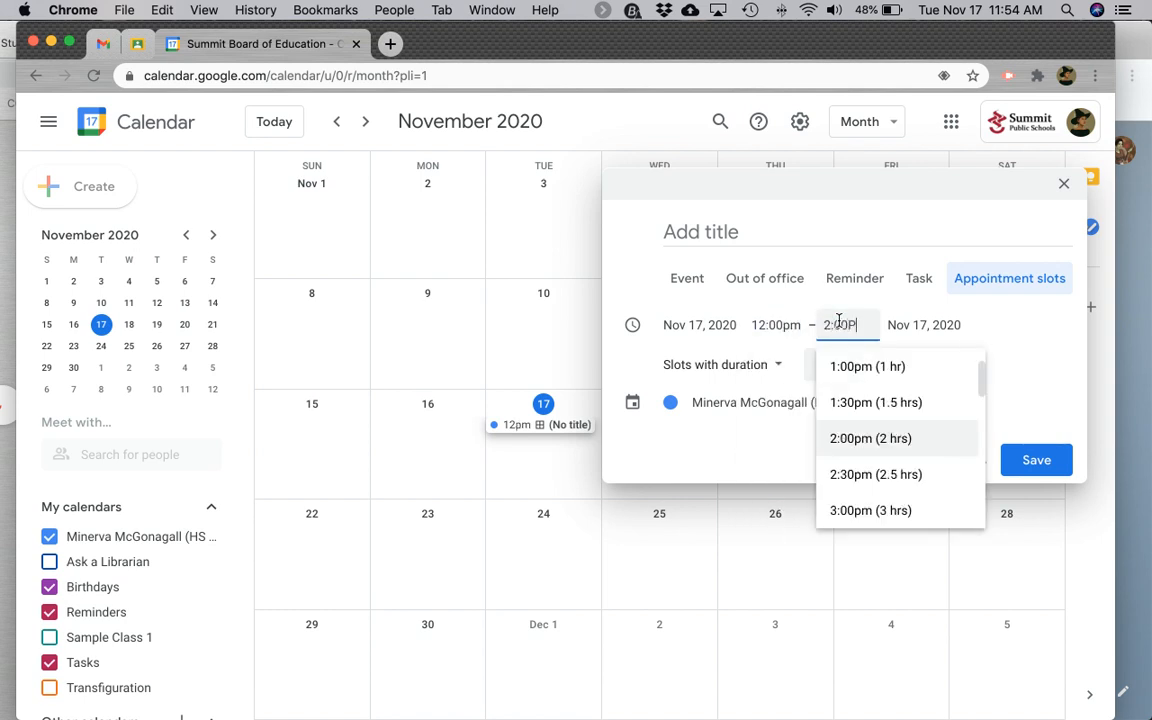
click(870, 438)
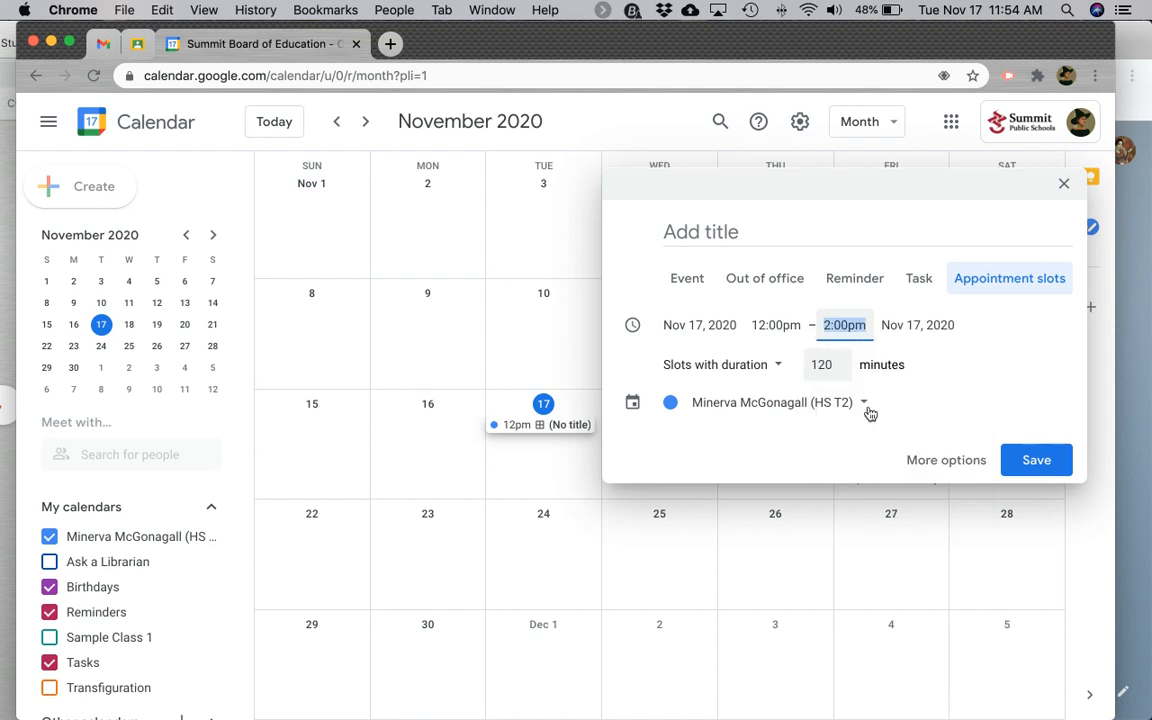
click(820, 364)
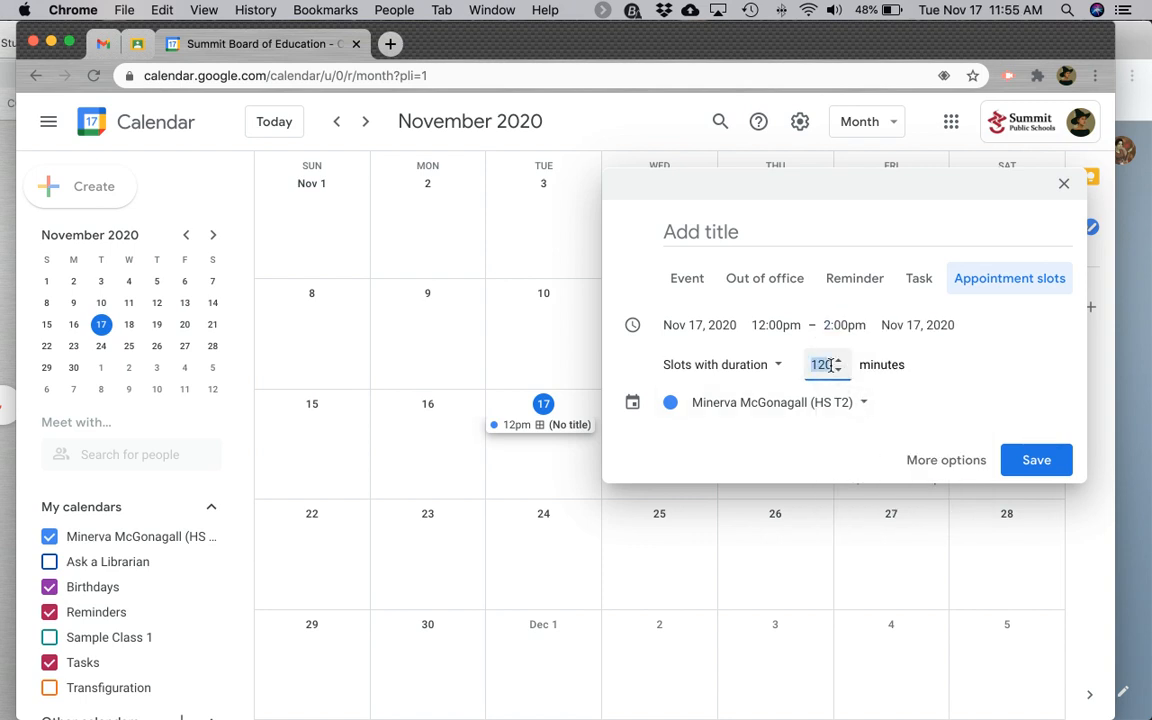
text(30)
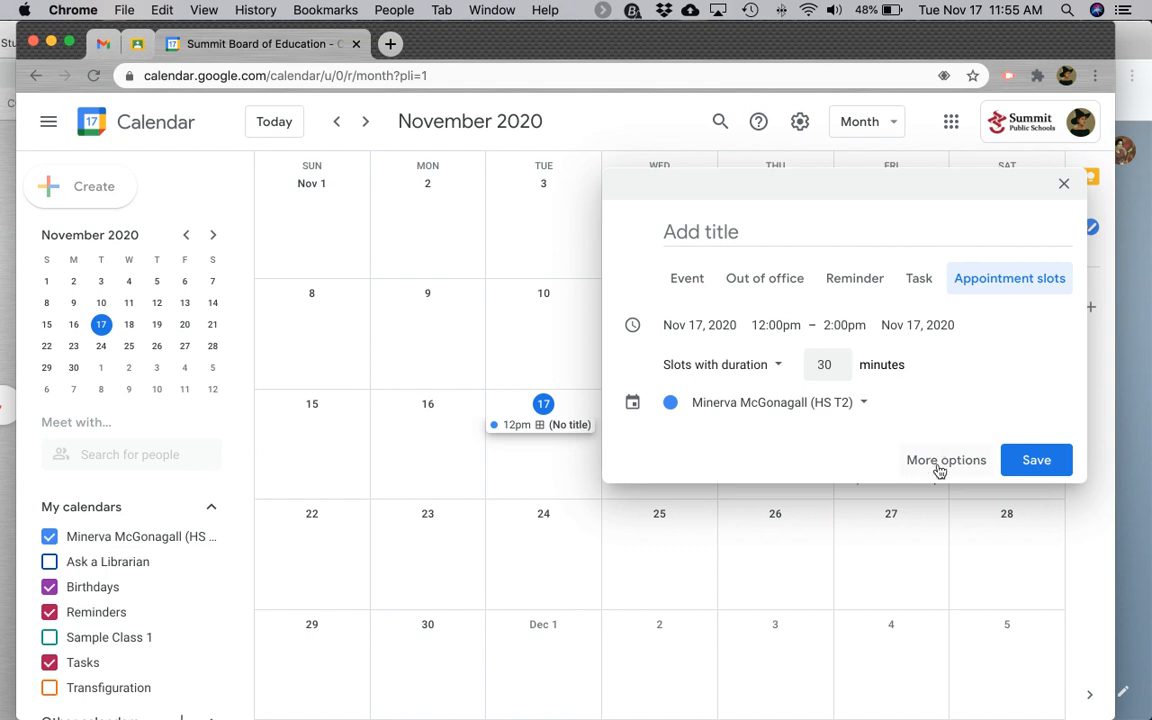
Title the slot block 'Office Hours' in the full details page and save it
click(946, 460)
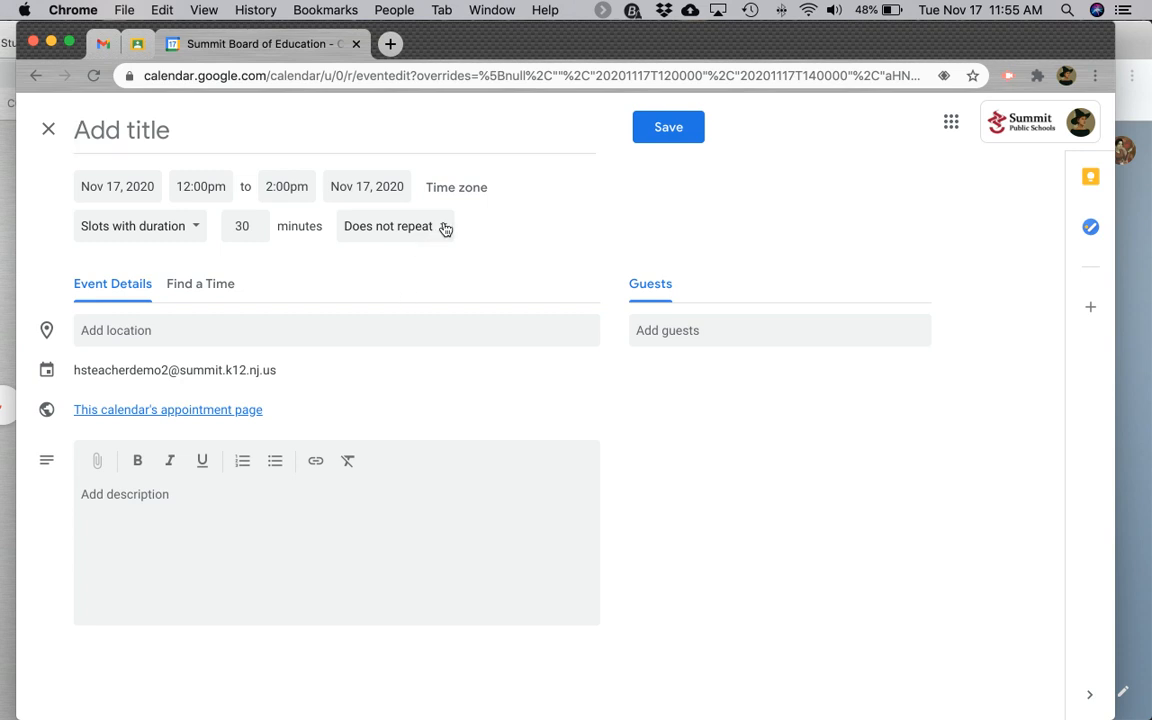
mouse_move(642, 214)
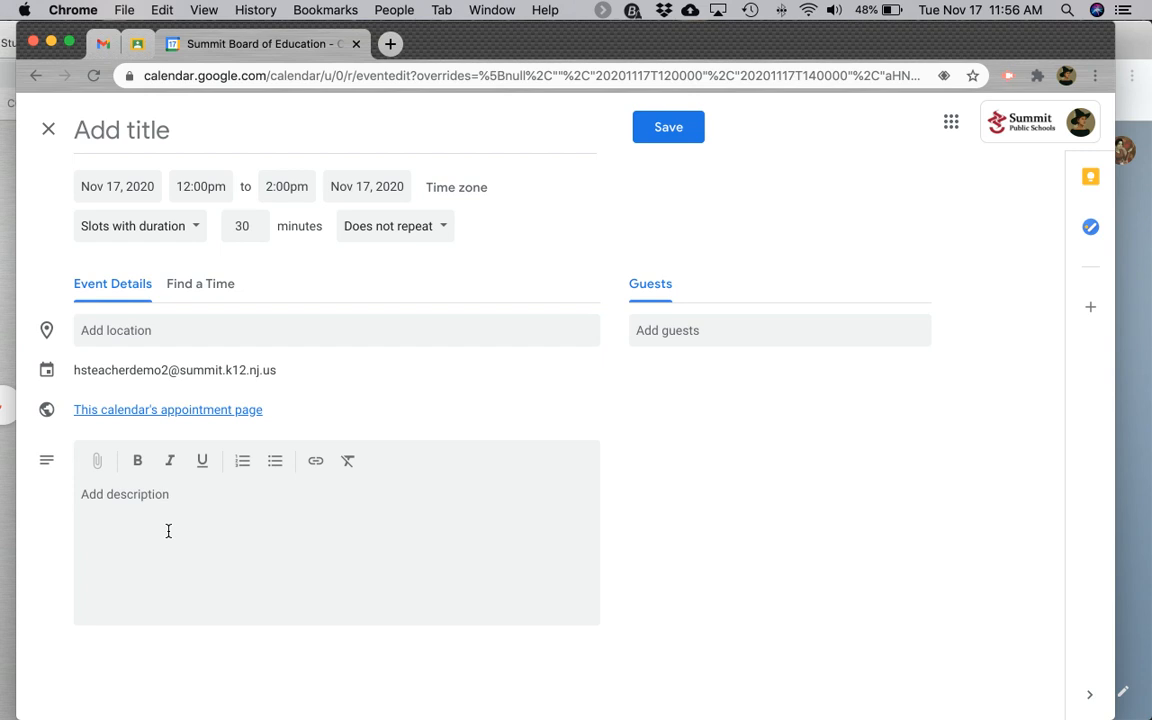
mouse_move(112, 160)
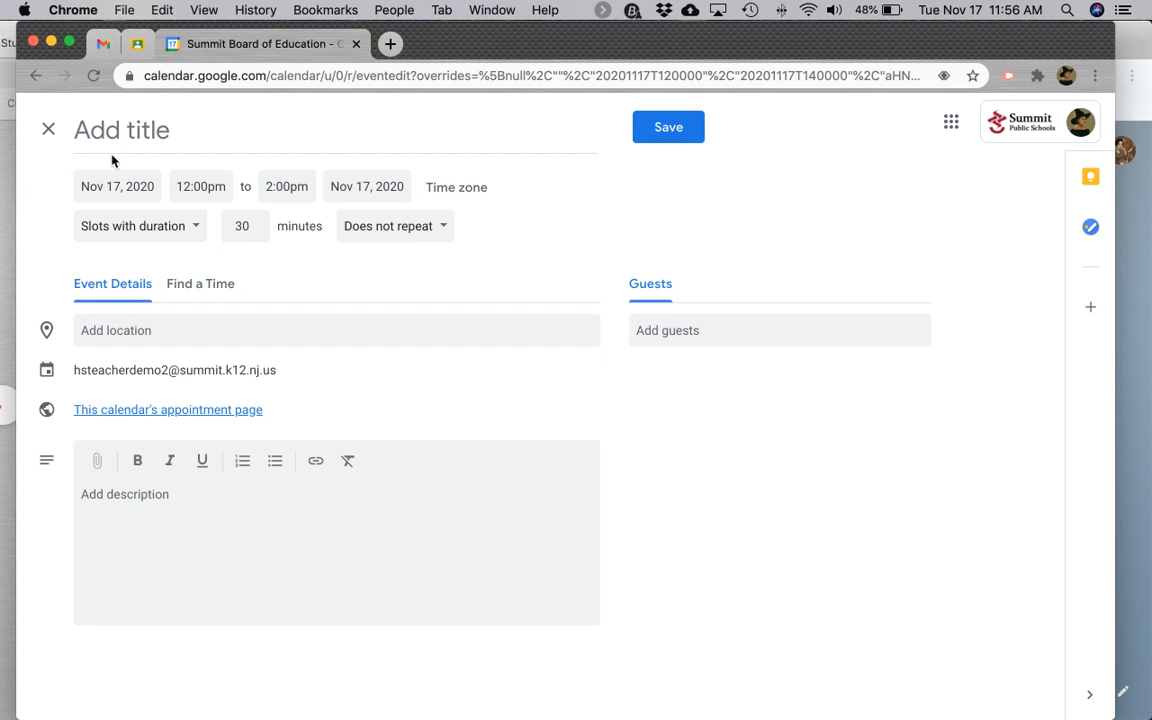
text(Office Hours)
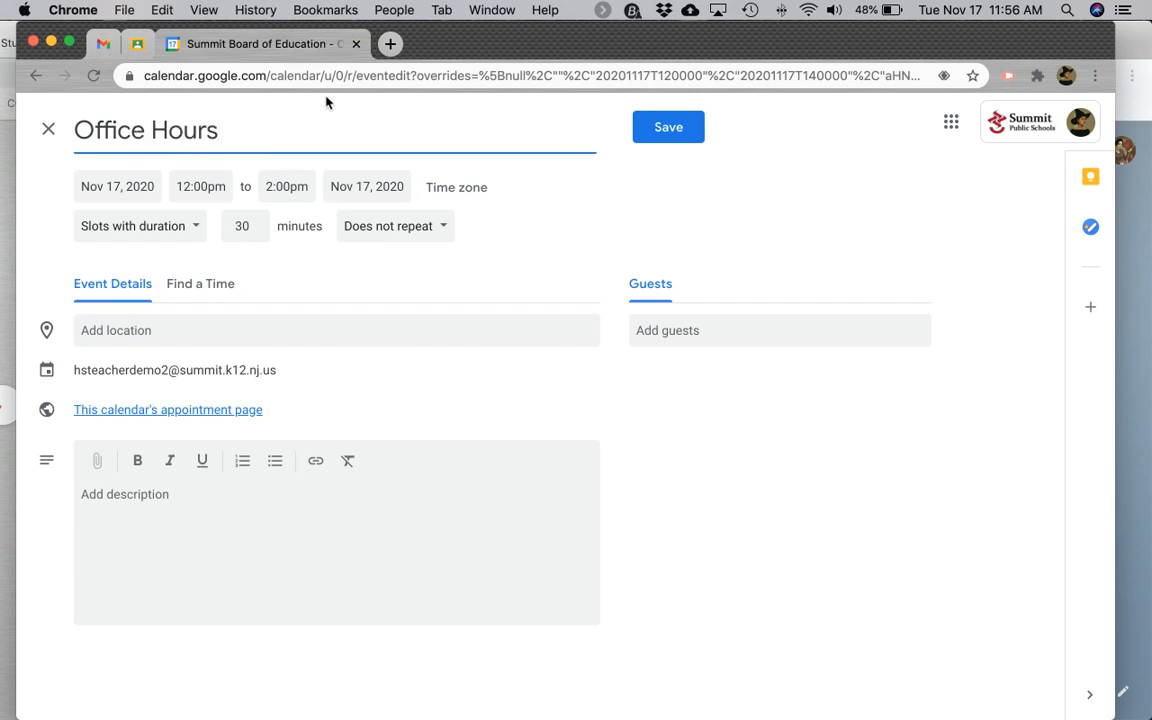
click(668, 128)
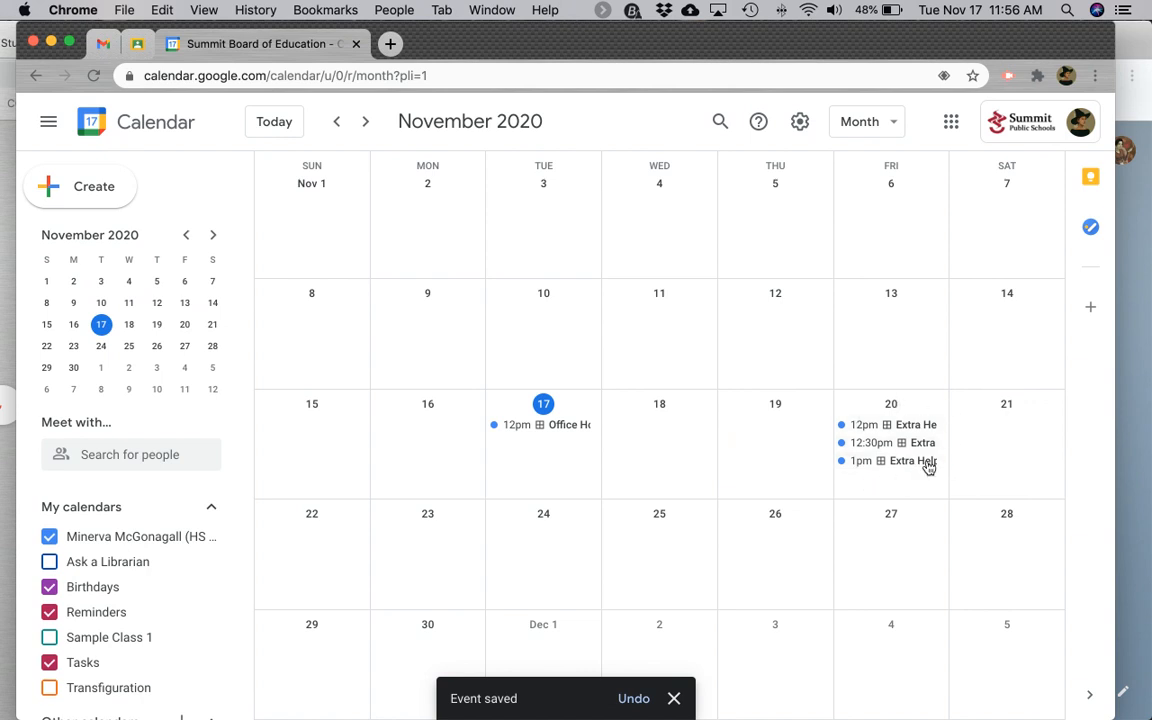
mouse_move(896, 492)
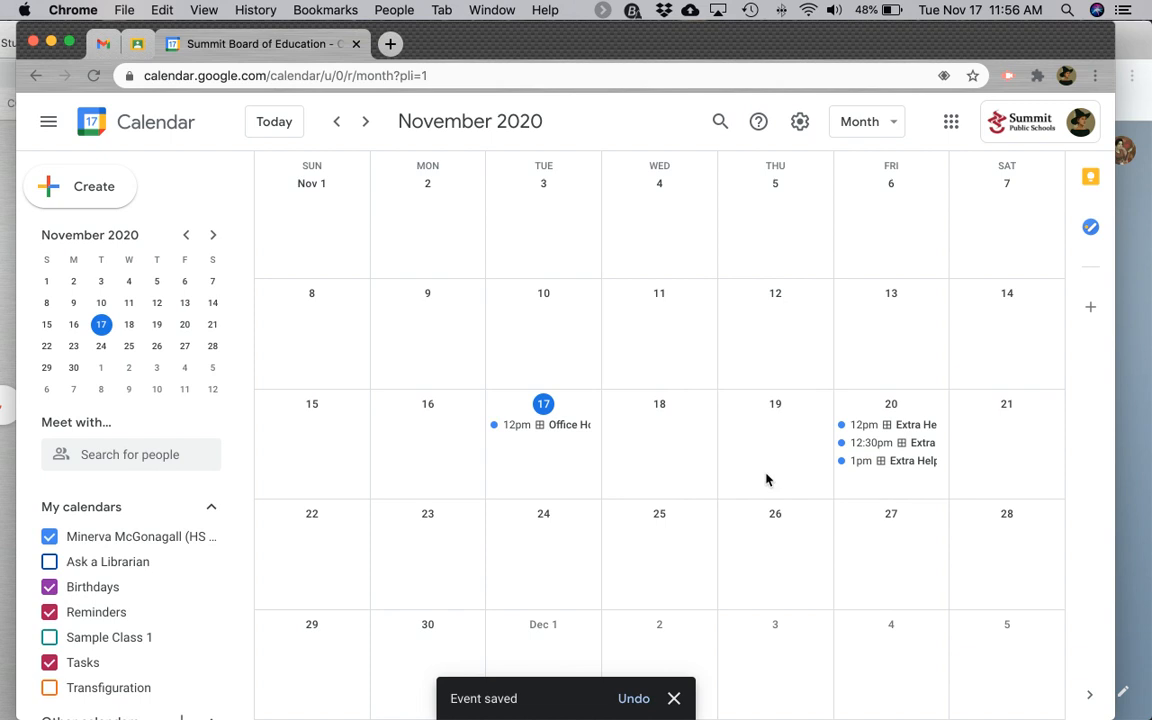
Copy the Office Hours appointment page link from the event popup and close the popup
click(544, 424)
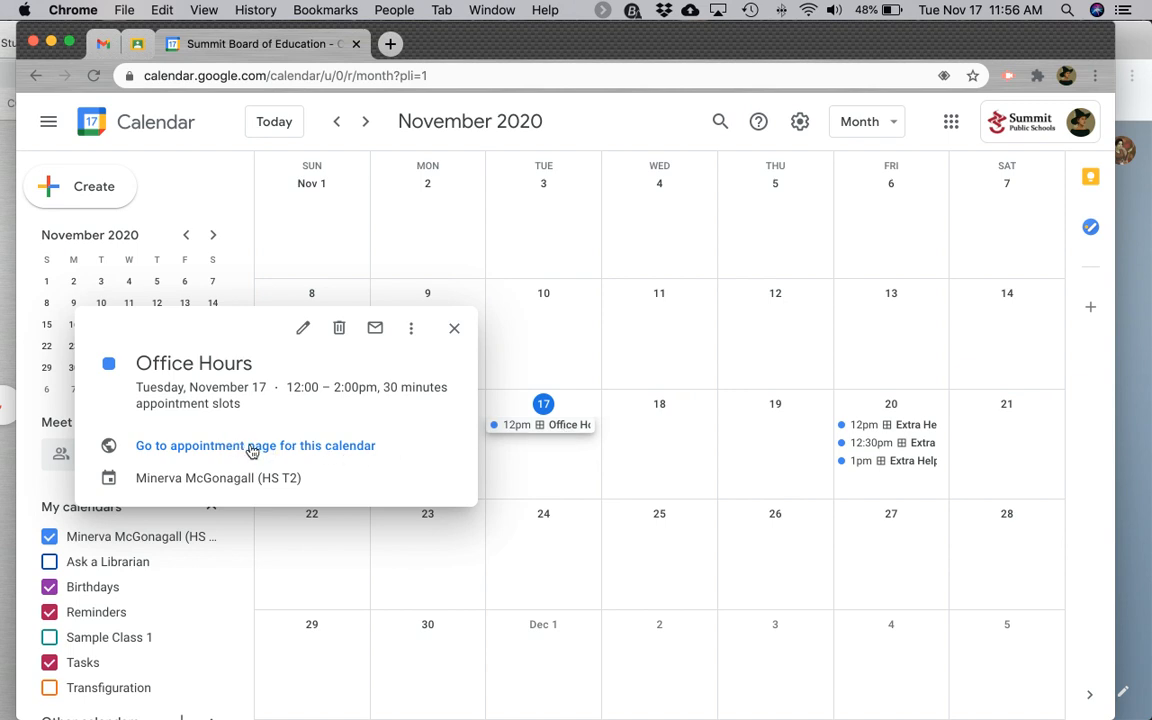
click(256, 444)
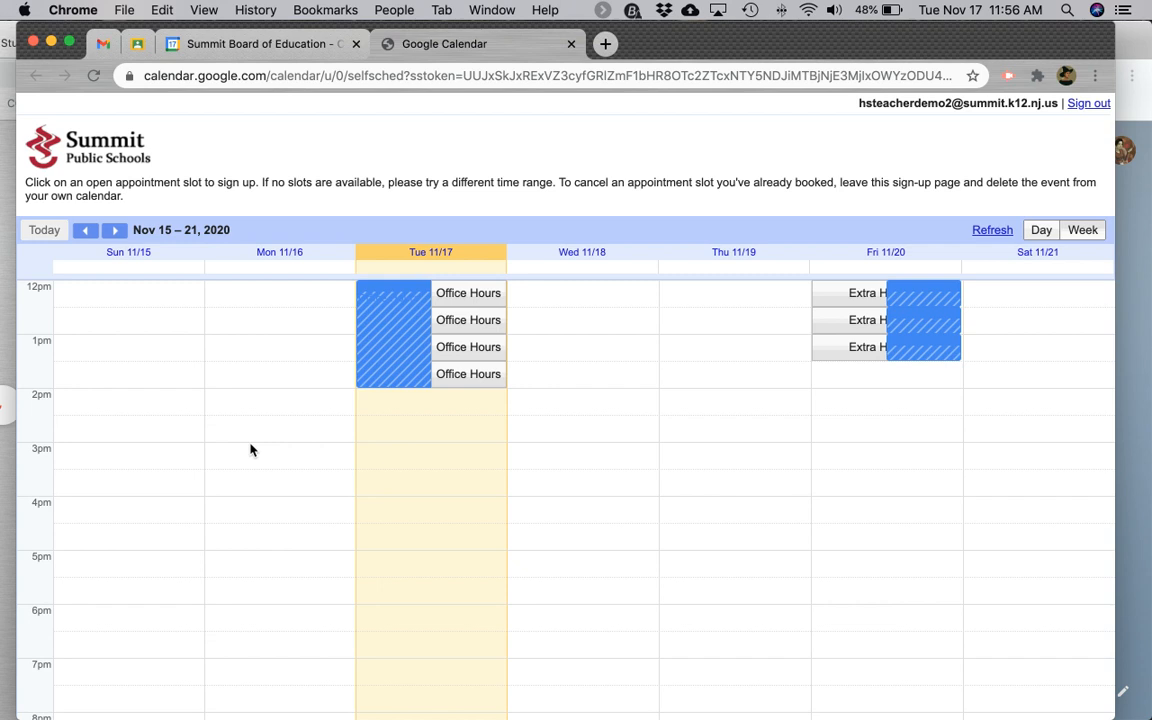
mouse_move(234, 422)
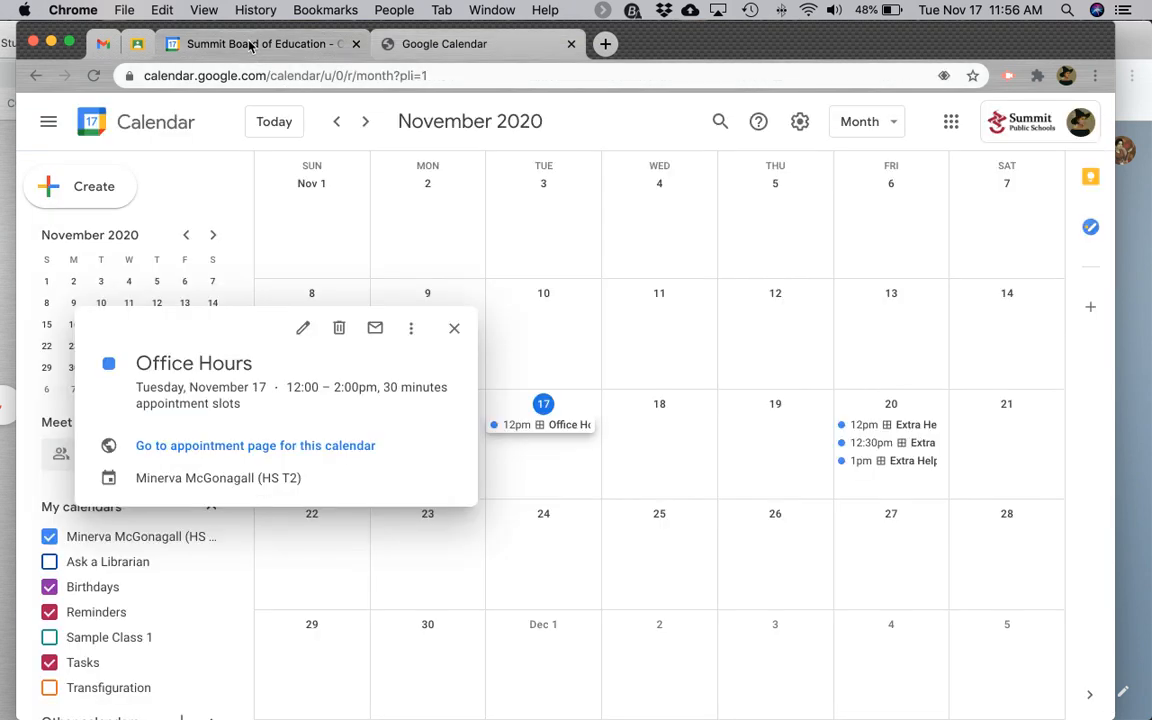
mouse_move(300, 444)
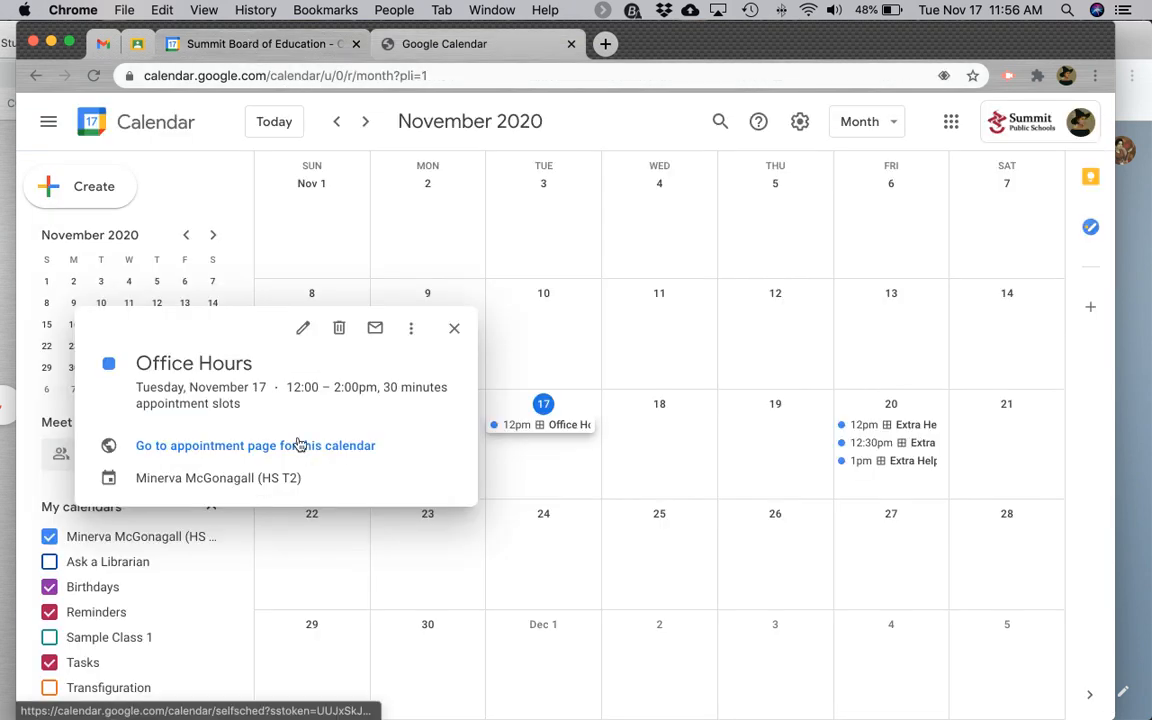
right_click(256, 444)
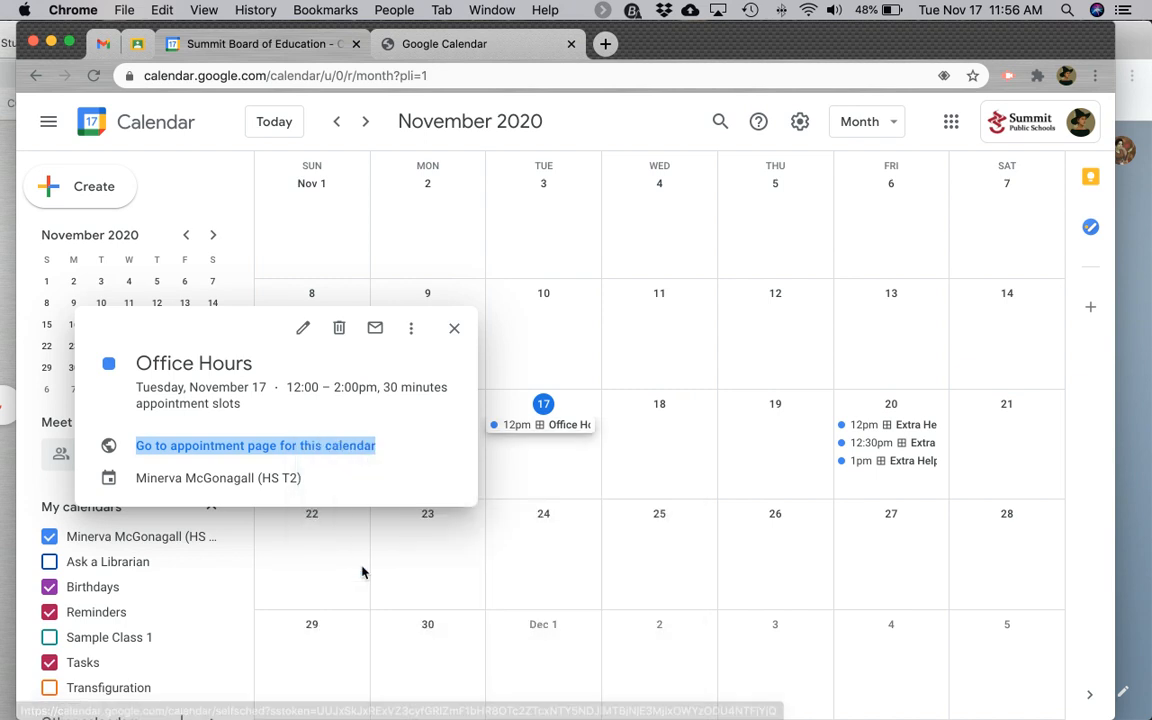
click(454, 328)
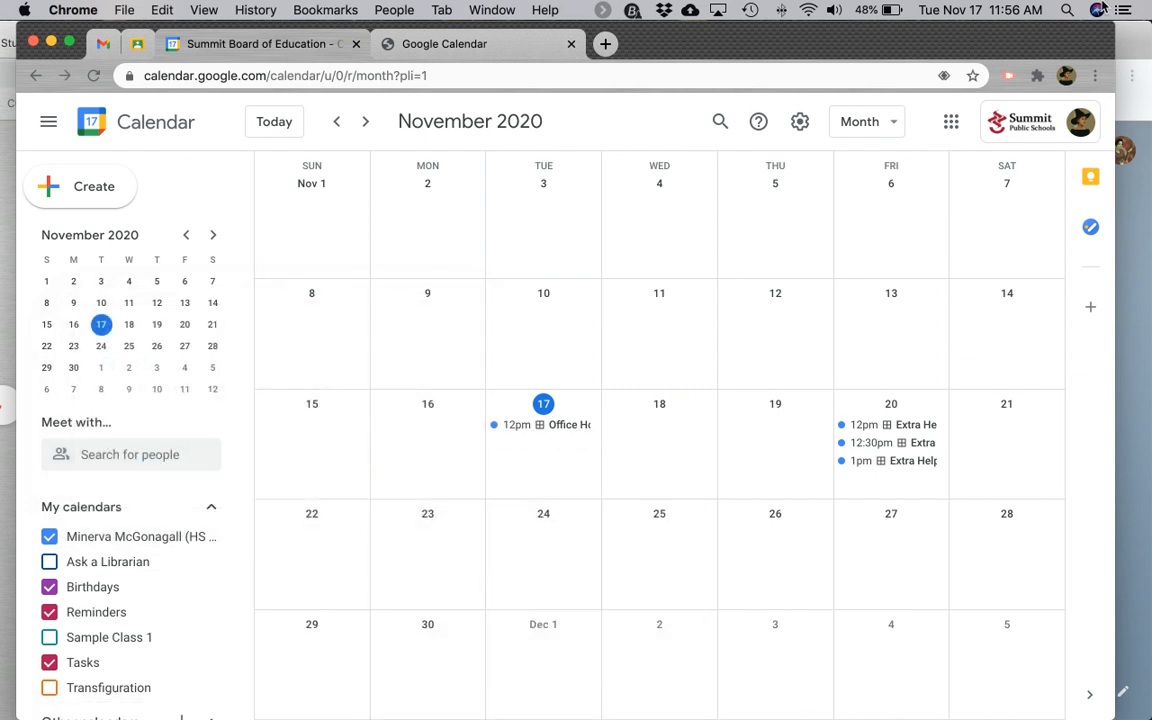
mouse_move(1136, 48)
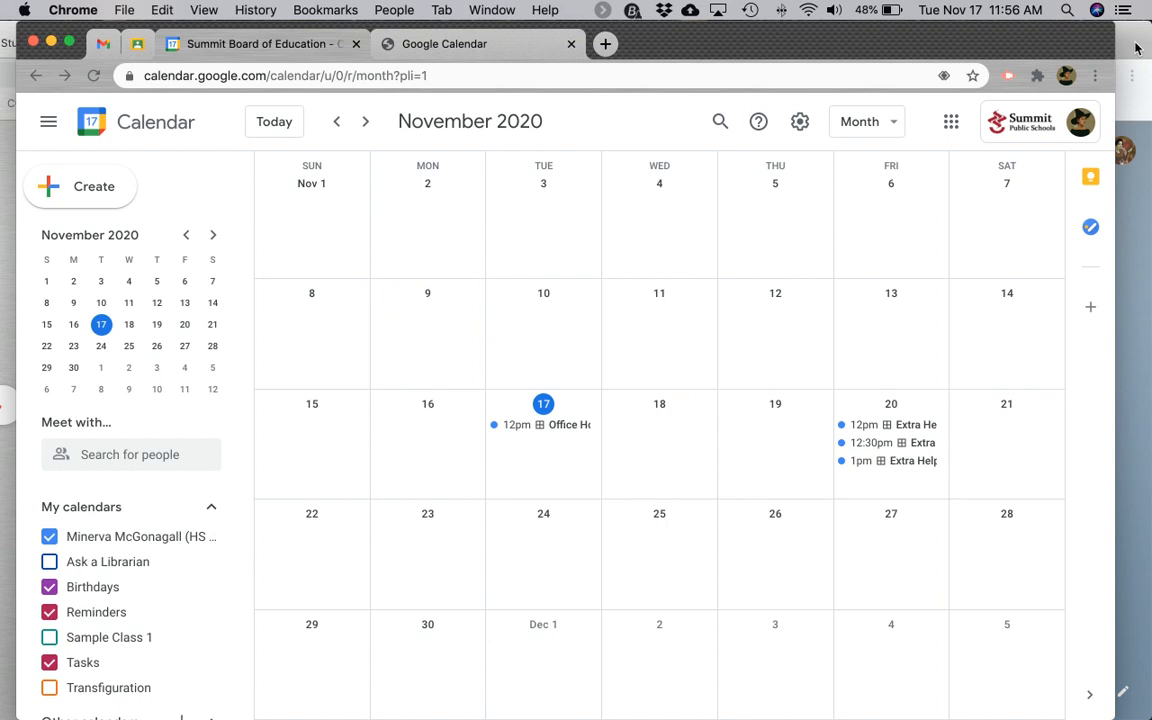
Load the copied Office Hours sign-up link in the student's browser window
click(604, 44)
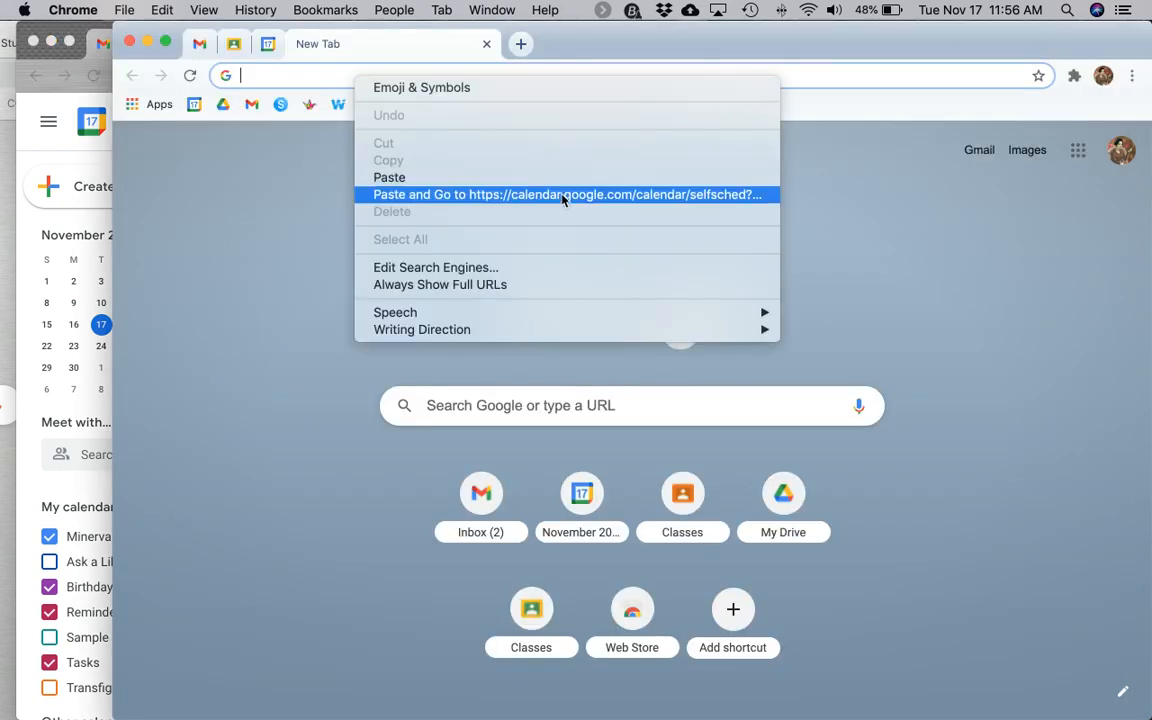
click(568, 194)
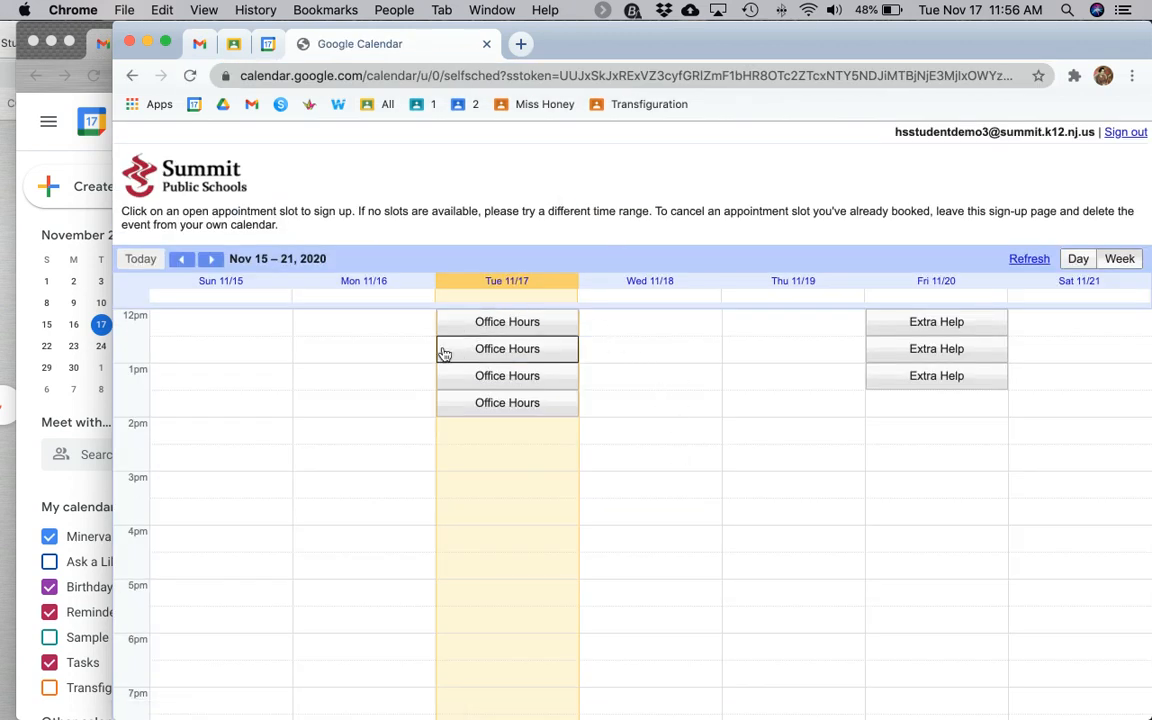
mouse_move(516, 448)
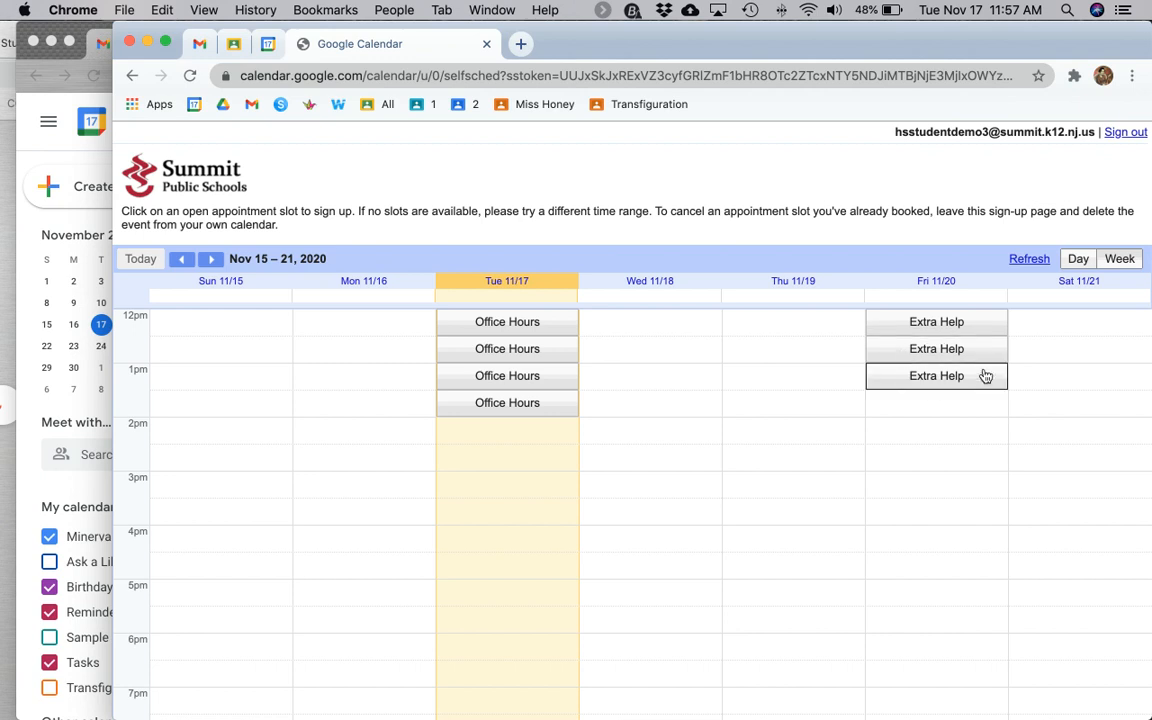
mouse_move(976, 400)
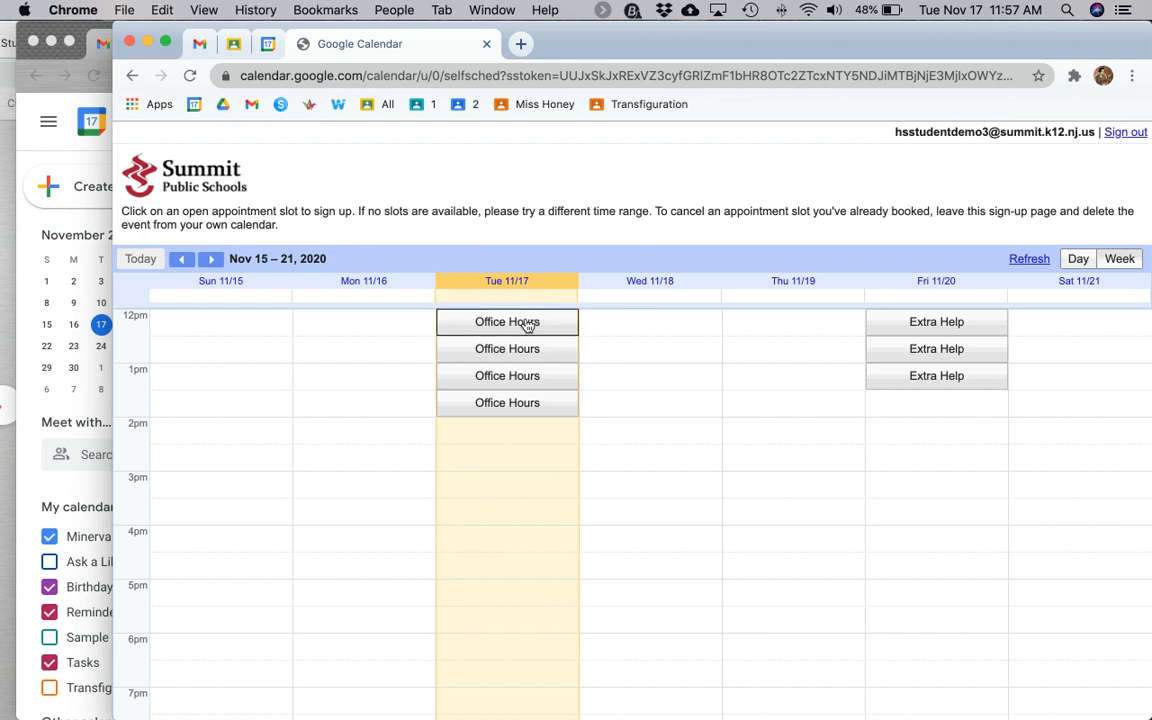
Book the 12:00–12:30pm Office Hours slot on November 17 as the student and confirm
click(508, 320)
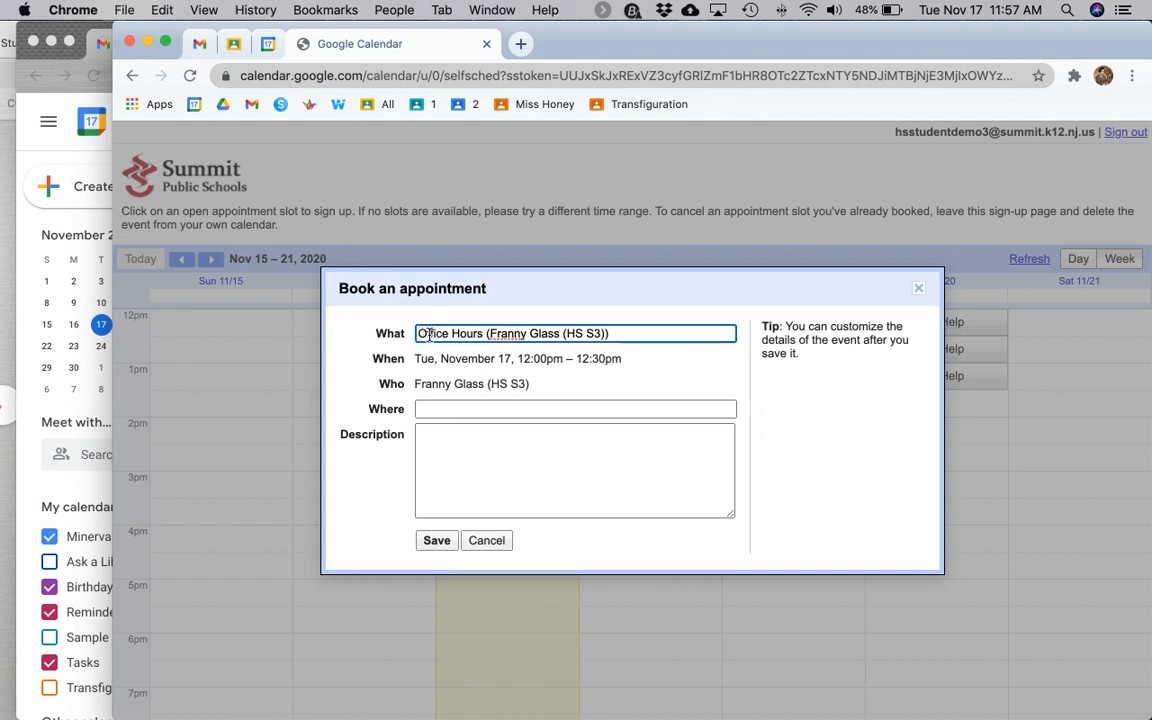
click(488, 332)
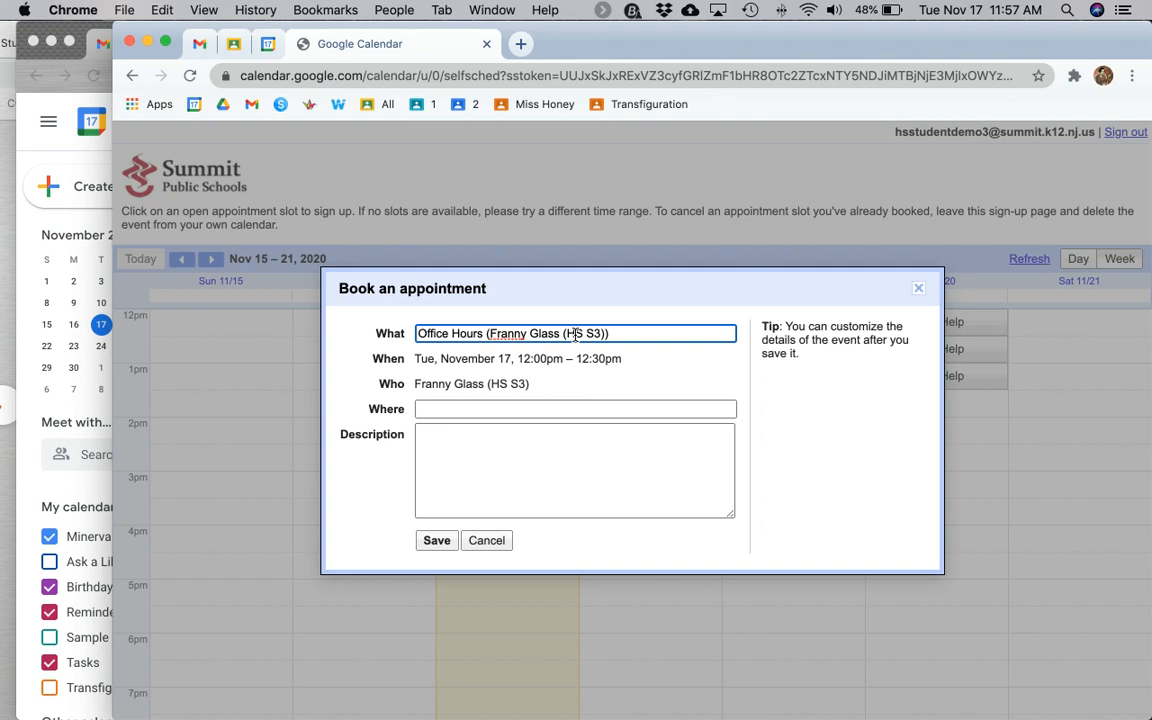
click(436, 540)
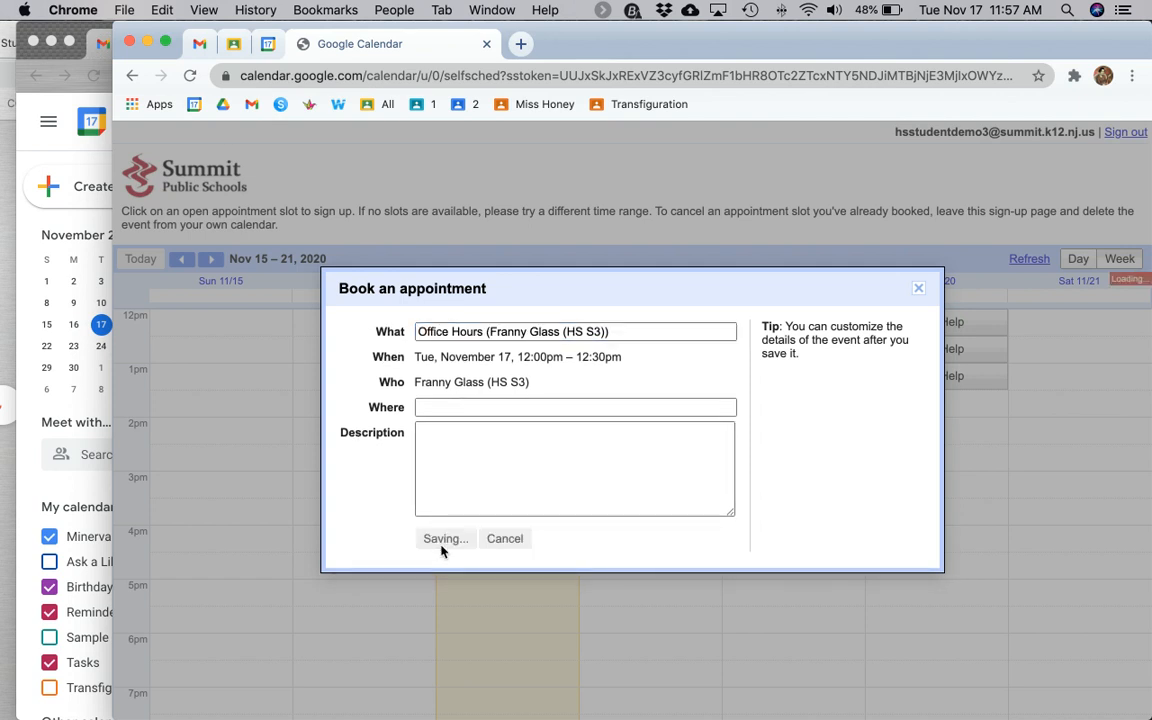
click(444, 538)
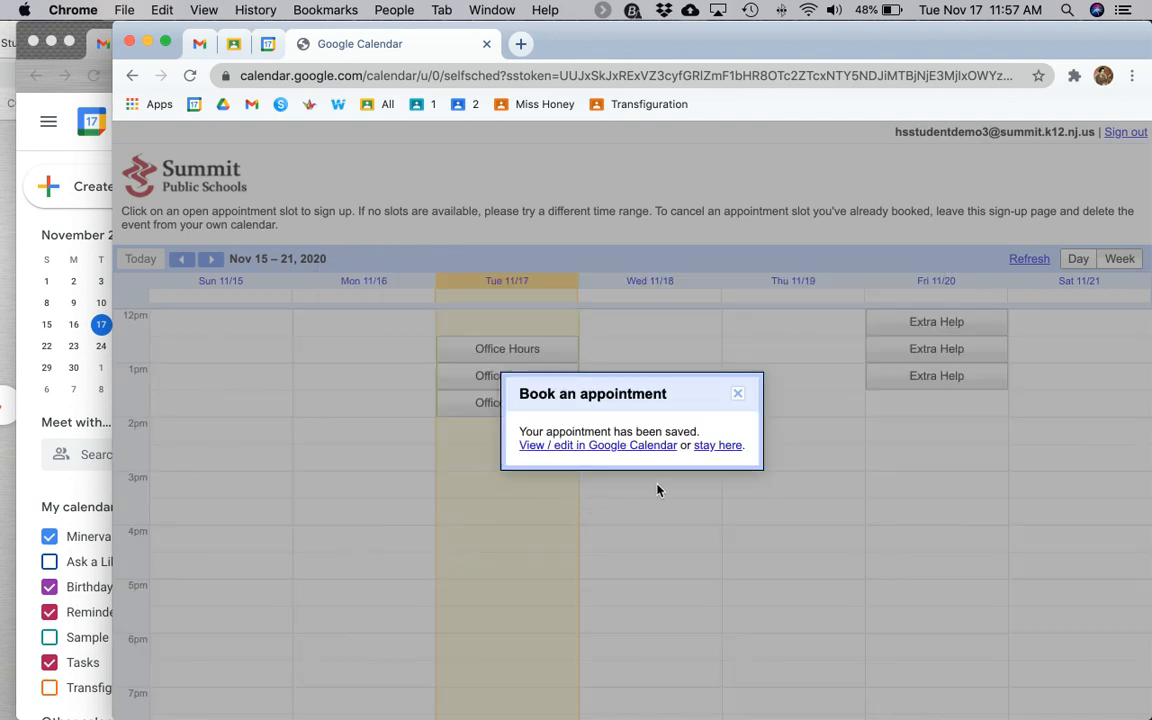
click(736, 392)
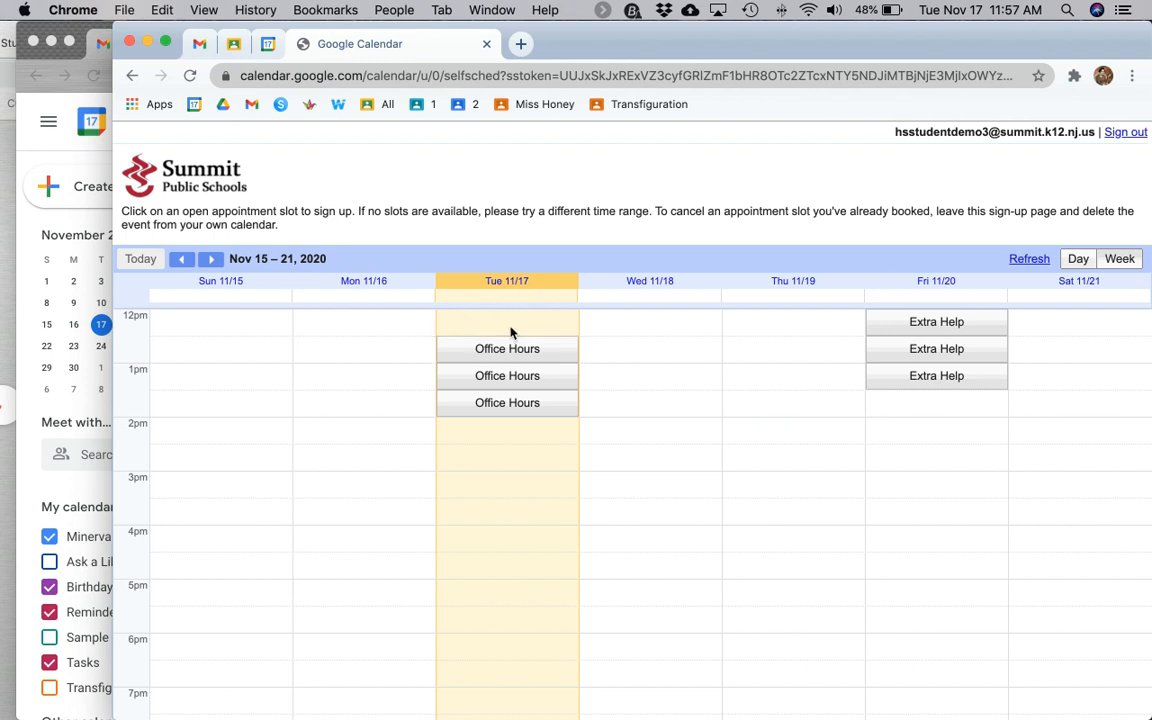
mouse_move(464, 312)
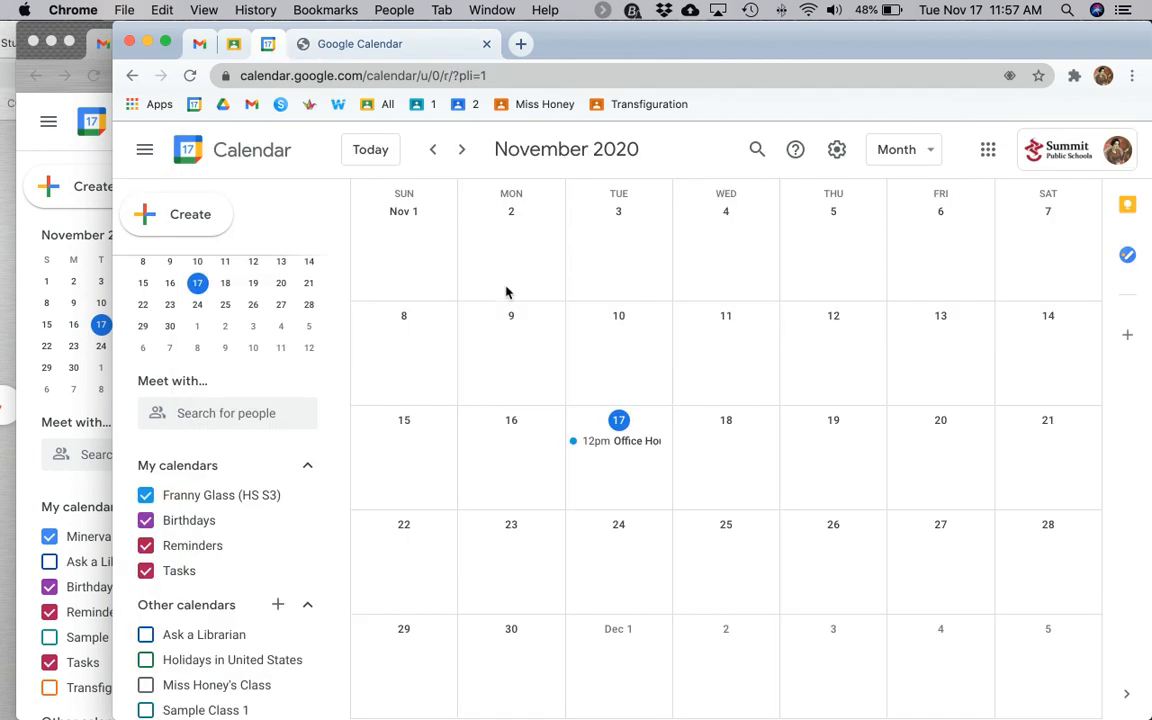
mouse_move(612, 450)
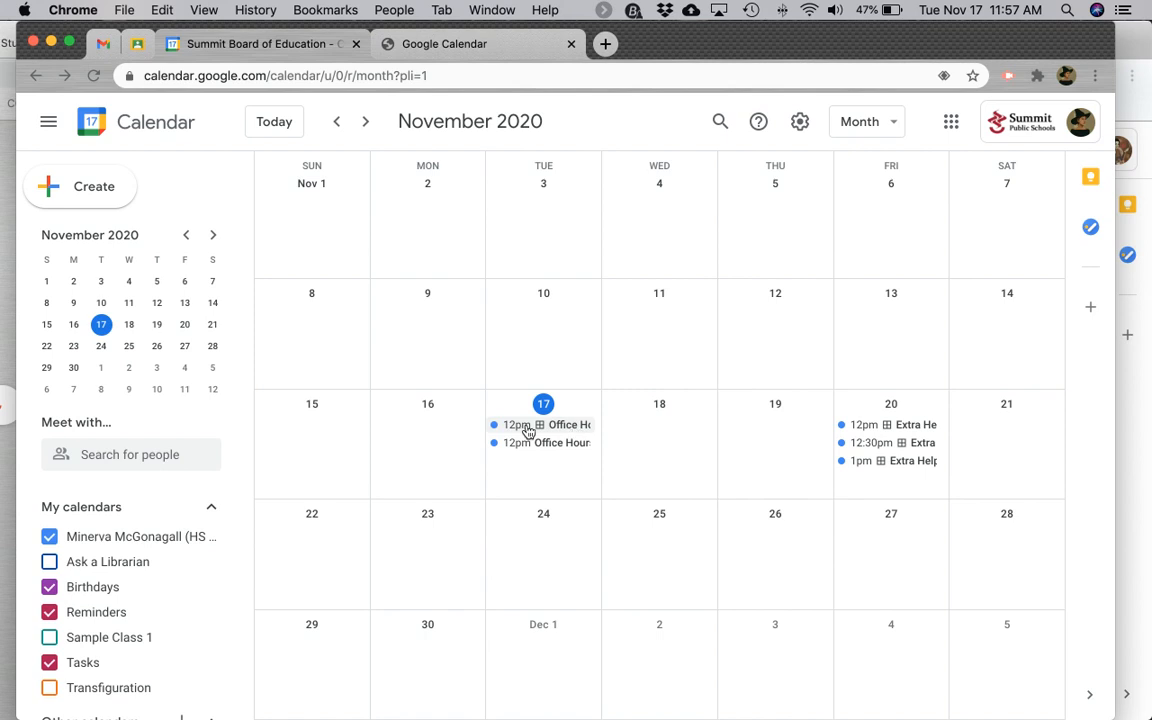
Open the student's booked 12pm Office Hours appointment for editing in the teacher's calendar
click(548, 442)
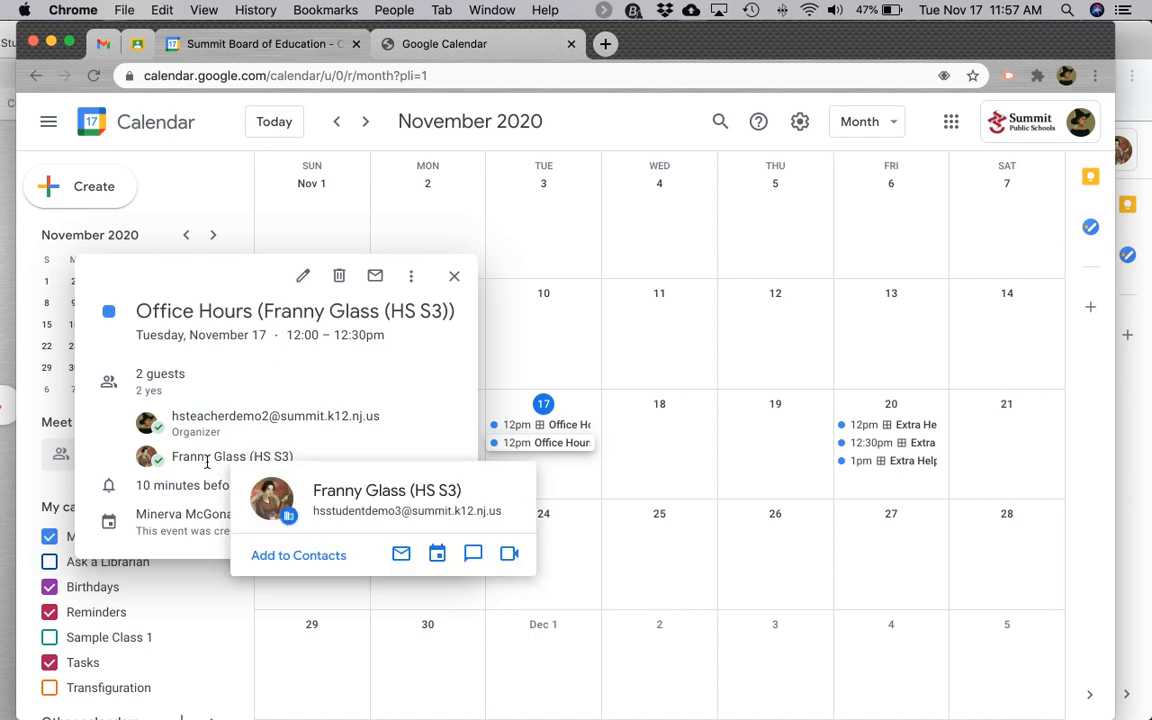
mouse_move(420, 358)
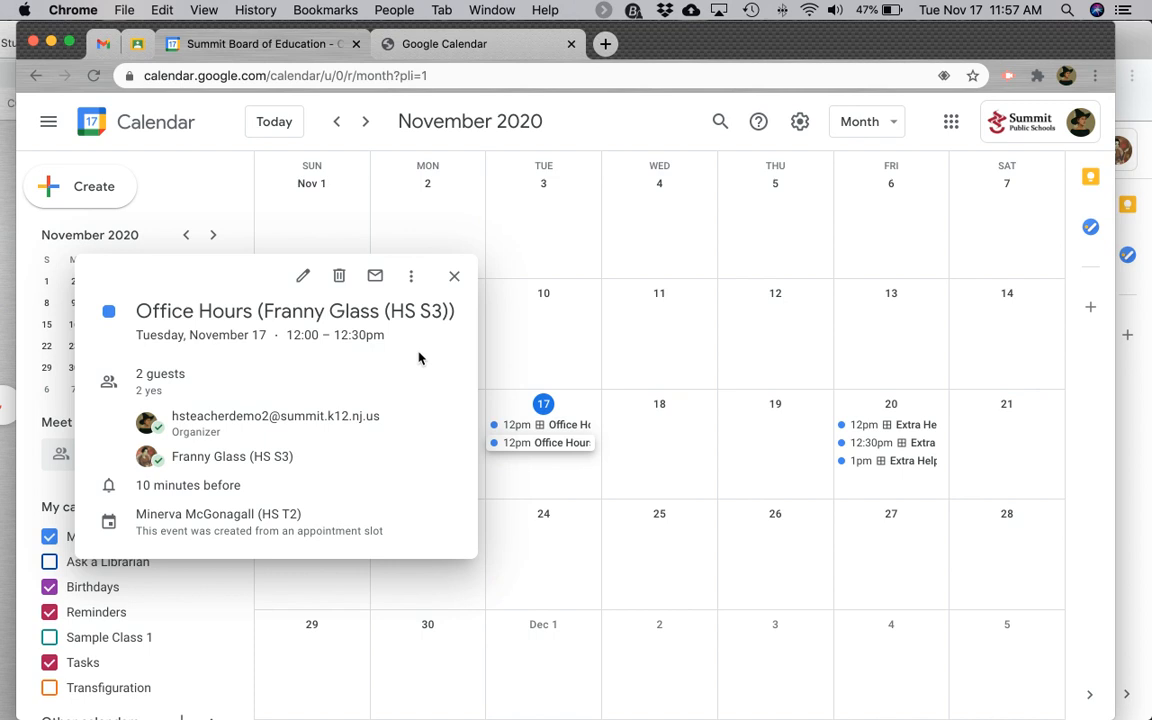
click(304, 276)
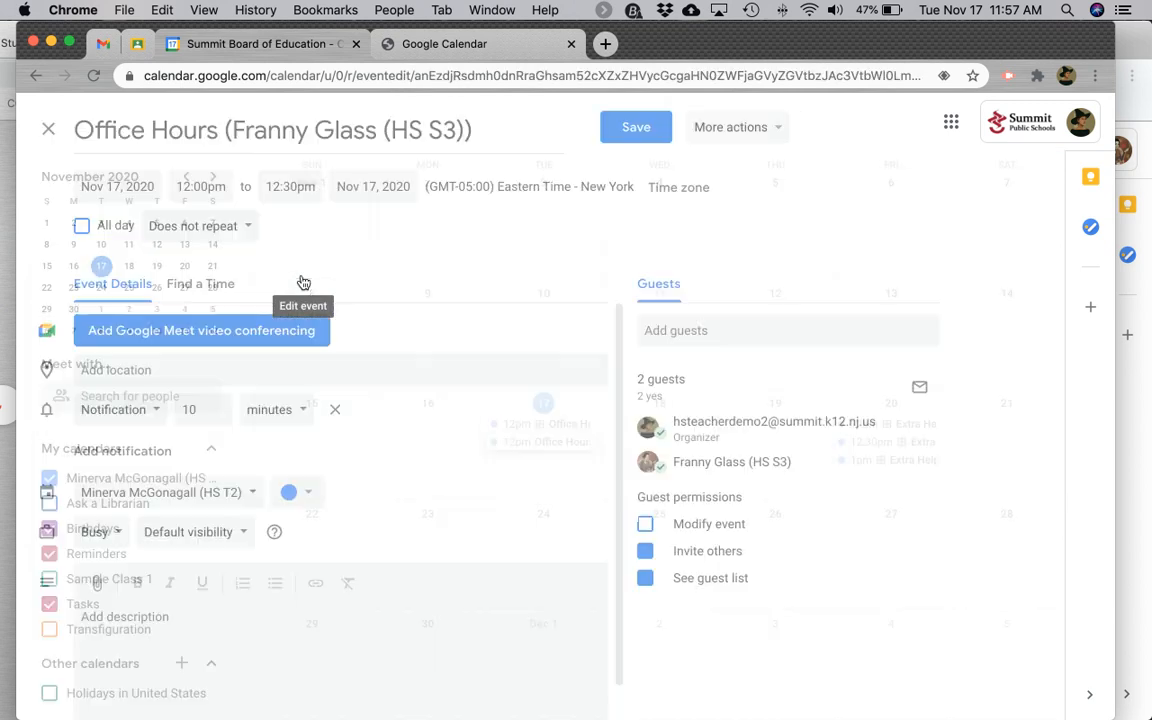